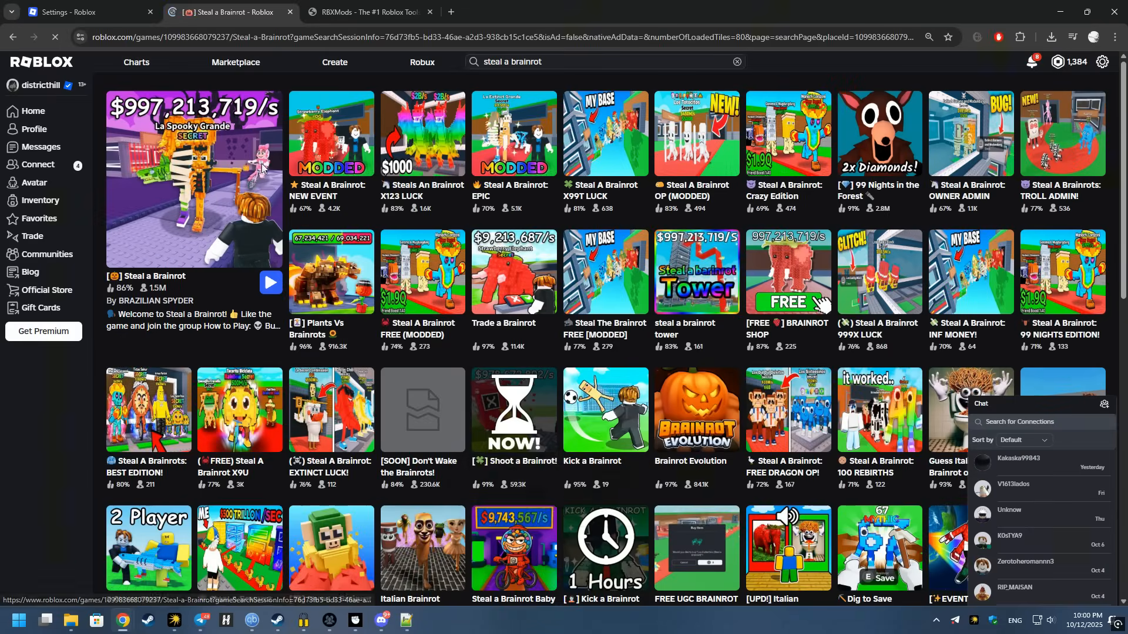
Open the Steal a Brainrot game page from the search results.
left_click(192, 179)
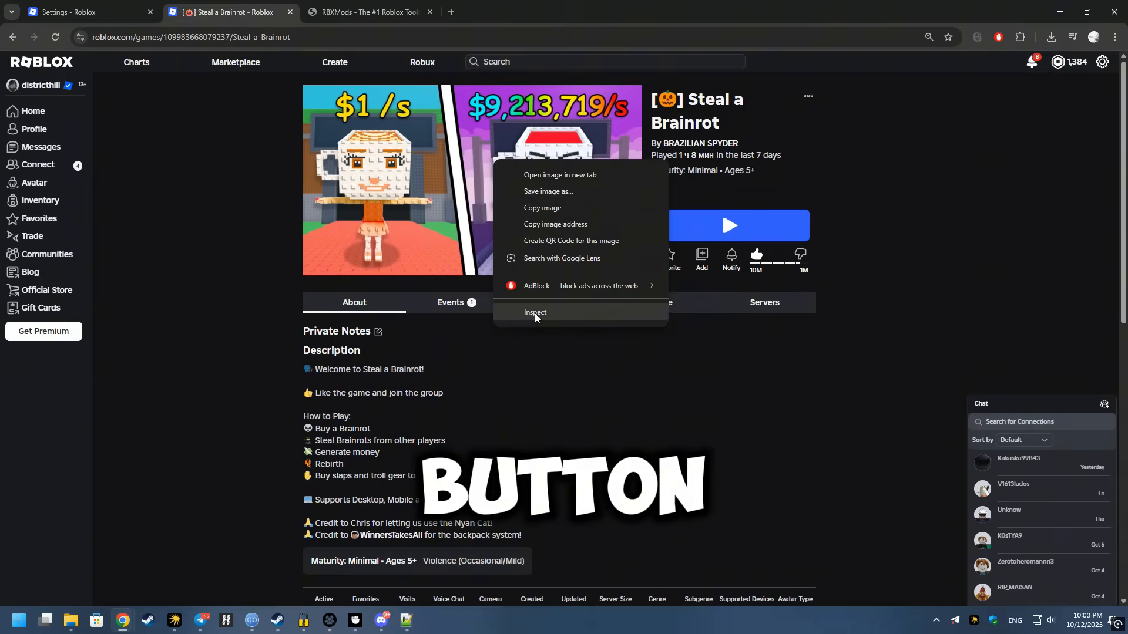
Inspect the game page, record its network requests, and copy the main document request as PowerShell.
left_click(536, 313)
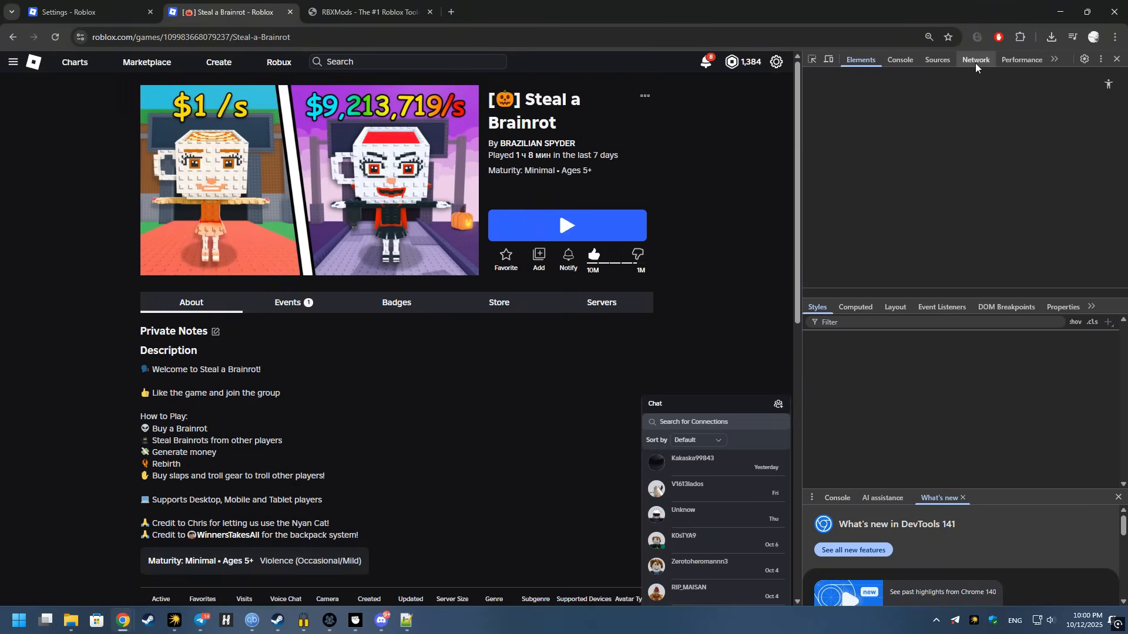
left_click(975, 60)
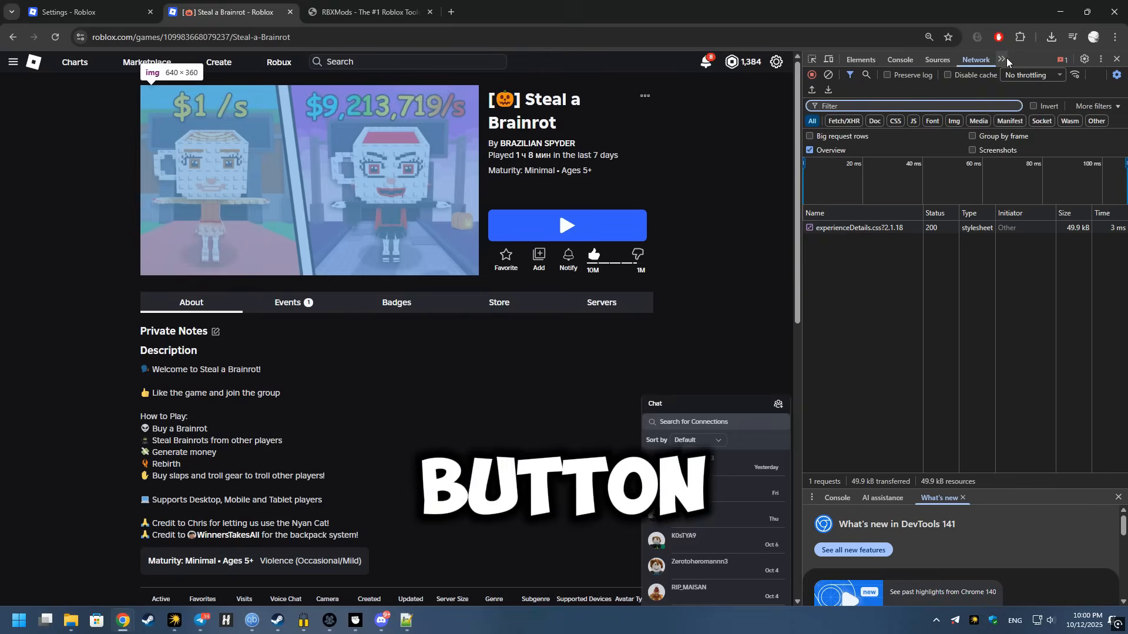
left_click(1001, 58)
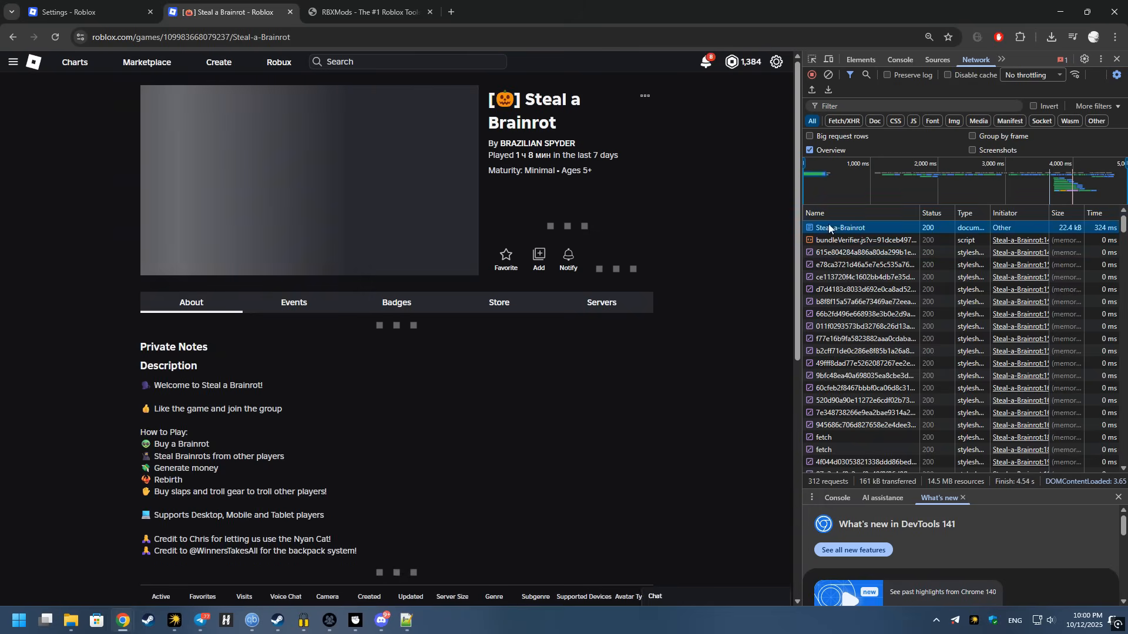
right_click(837, 227)
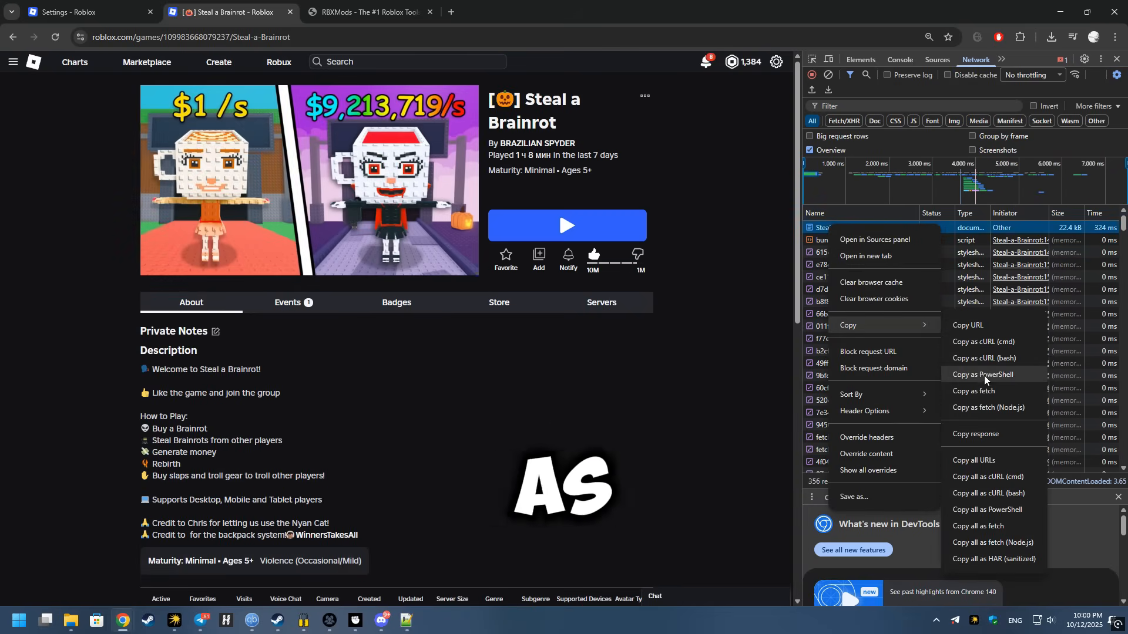
left_click(368, 11)
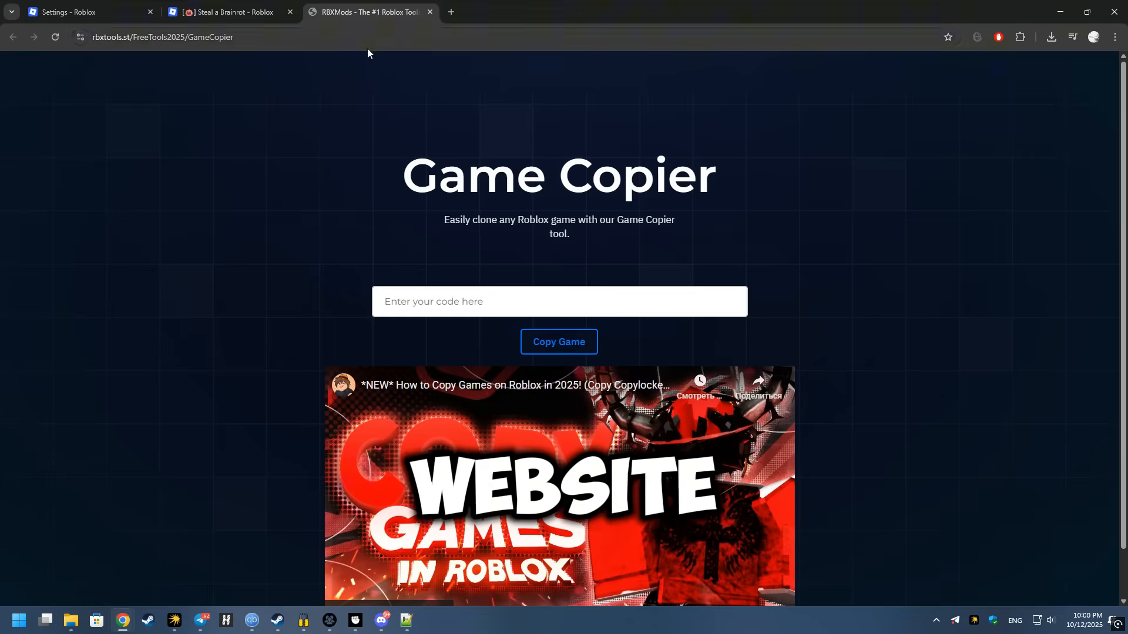
Paste the copied PowerShell request into the 'Enter your code here' box.
right_click(447, 302)
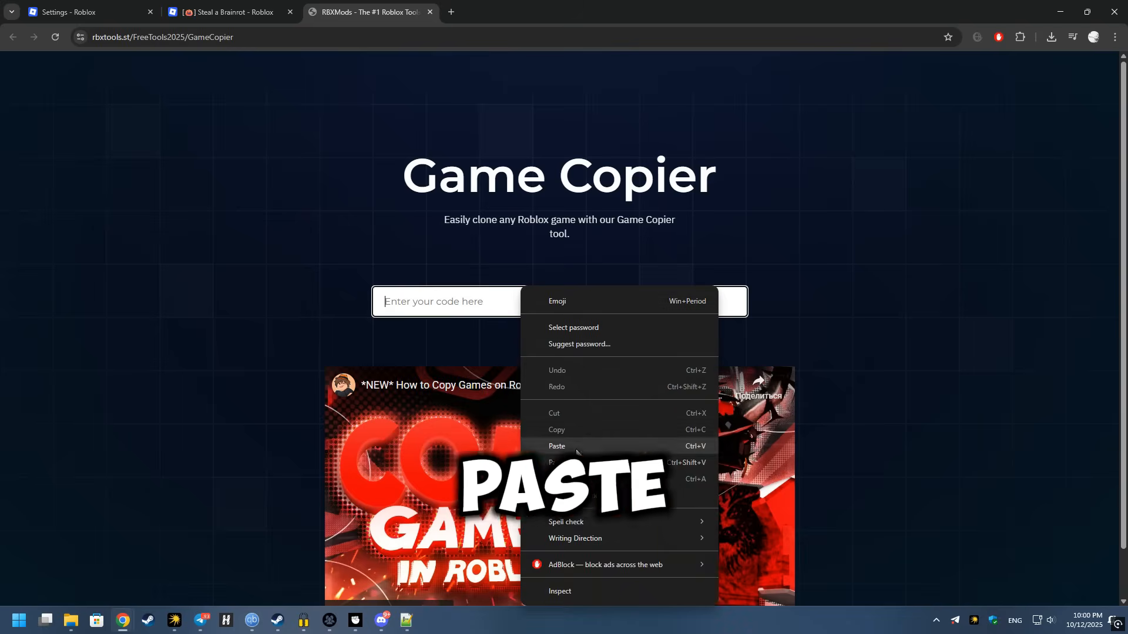
left_click(557, 446)
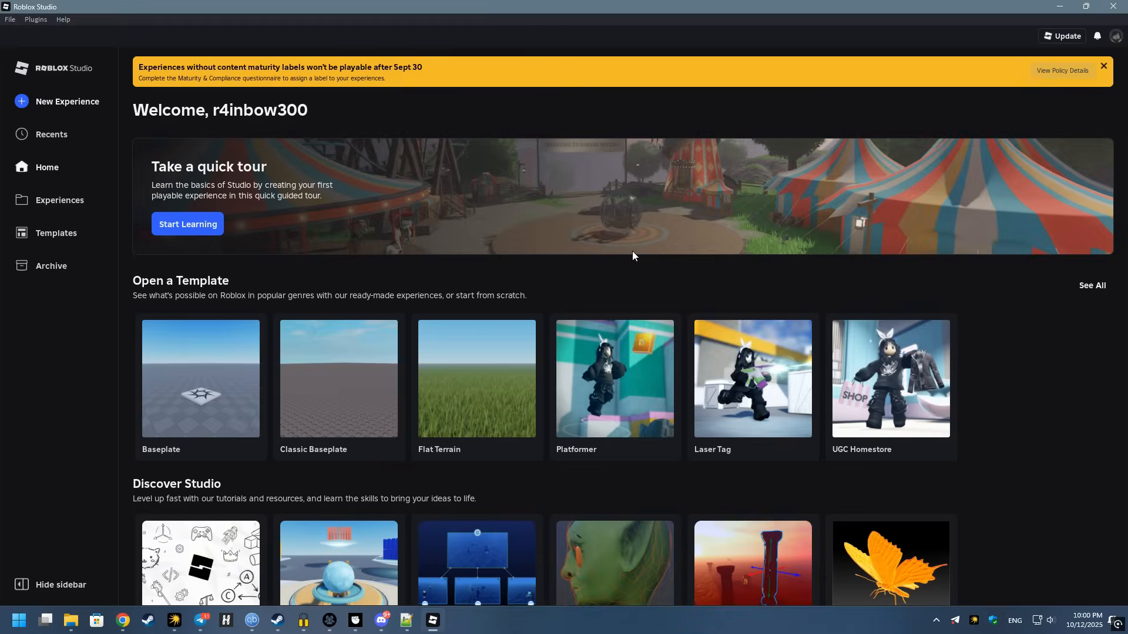
Launch Roblox Studio and choose Open from File for the downloaded place.
double_click(318, 486)
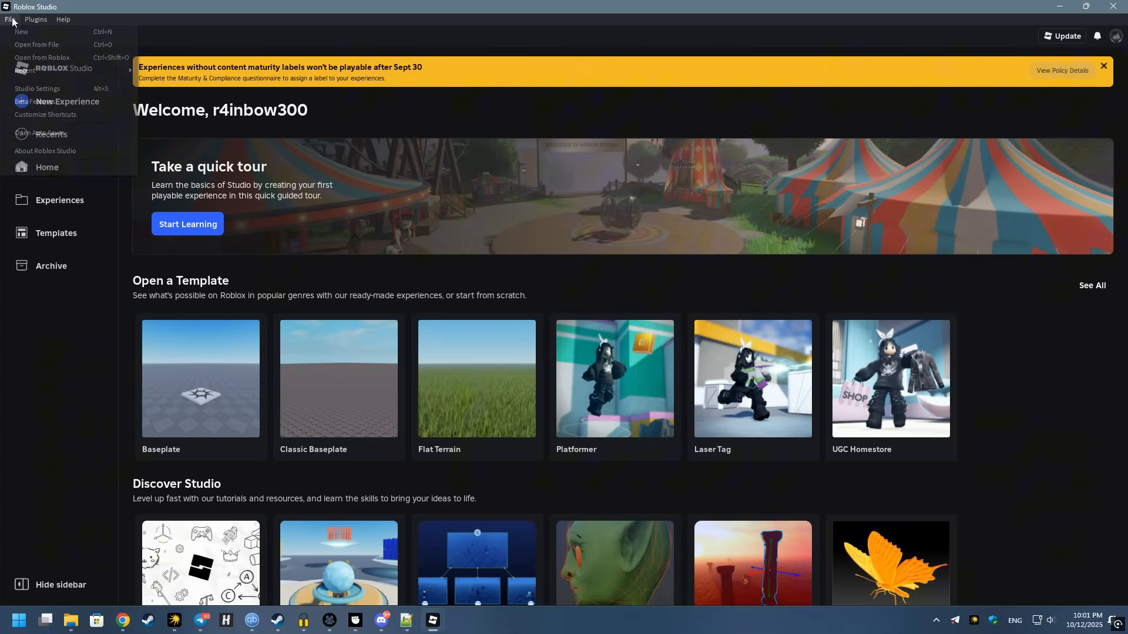
left_click(37, 43)
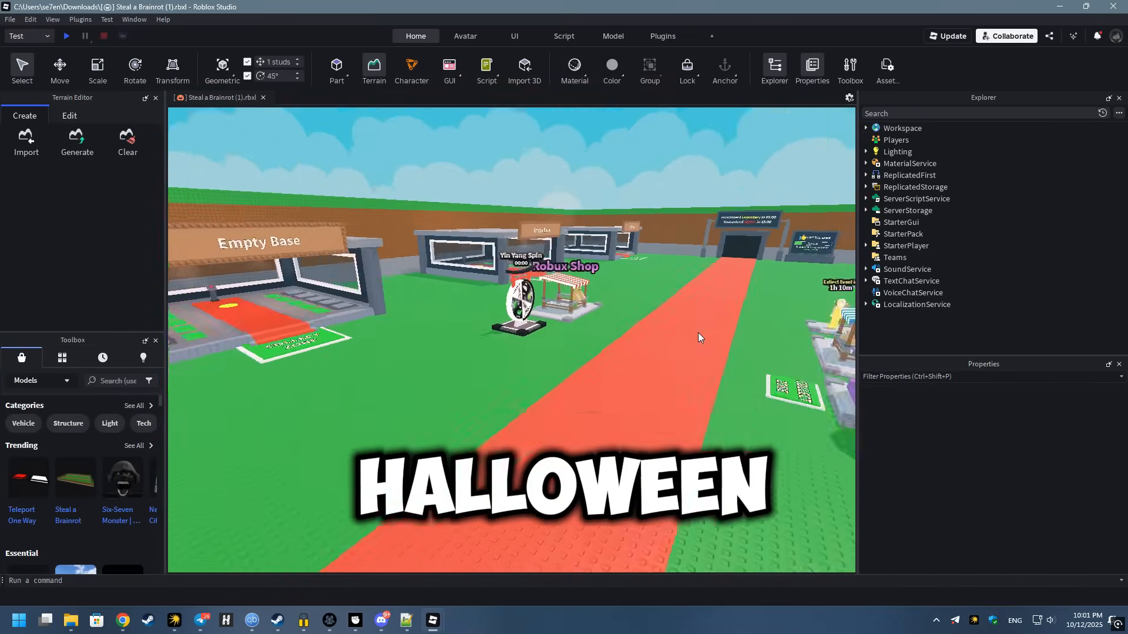
Expand Workspace, select the Witch model under Plots and reveal its Pad part.
left_click(899, 222)
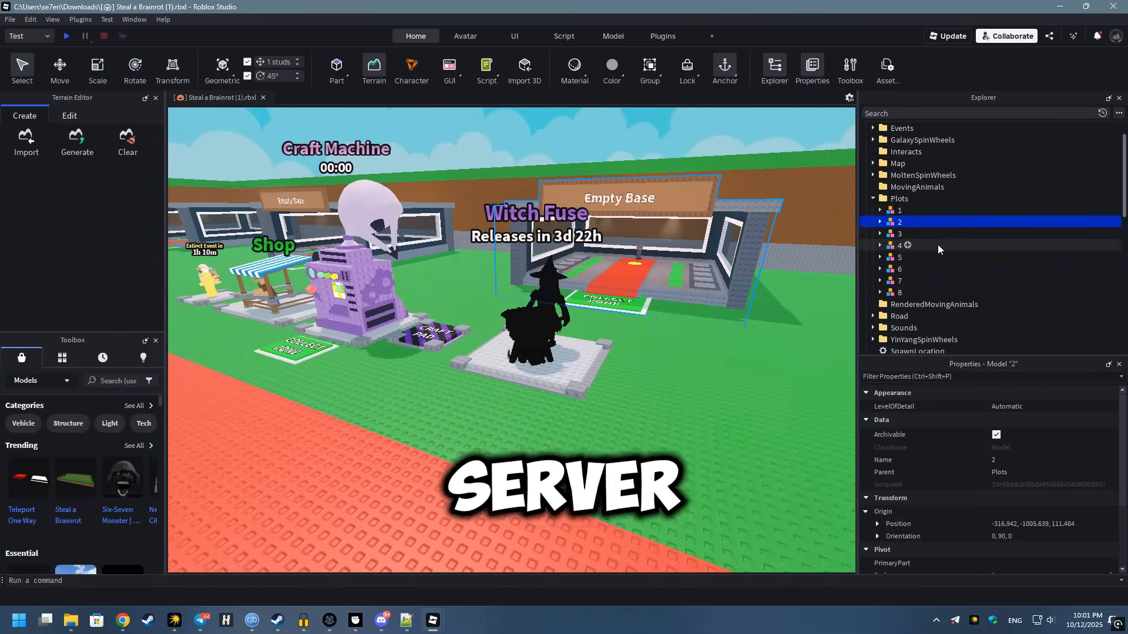
left_click(900, 257)
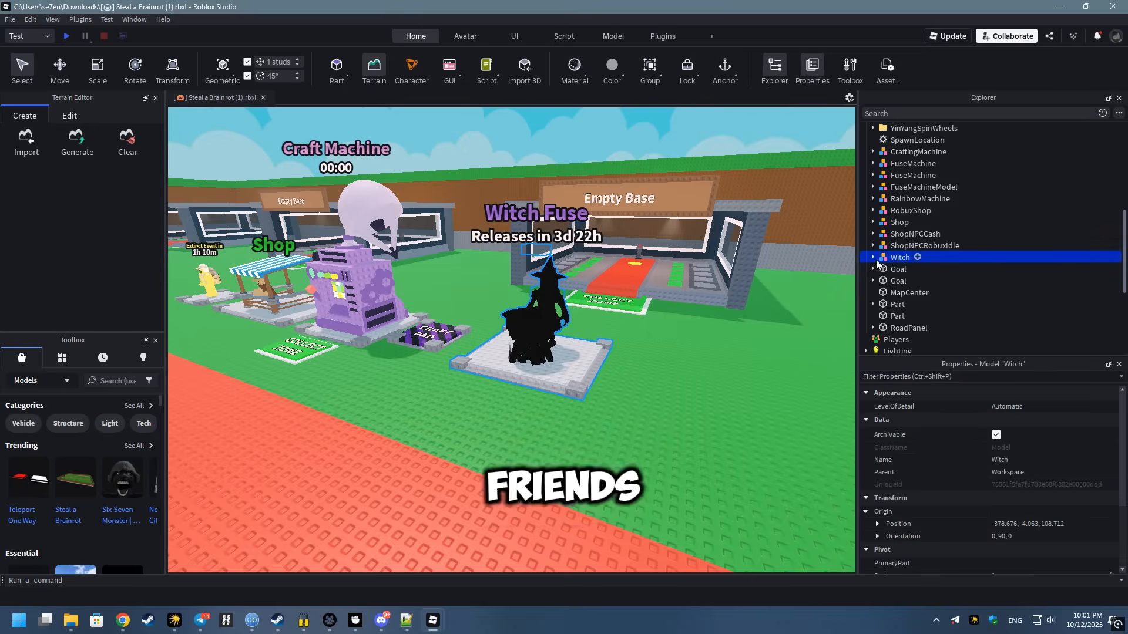
left_click(873, 257)
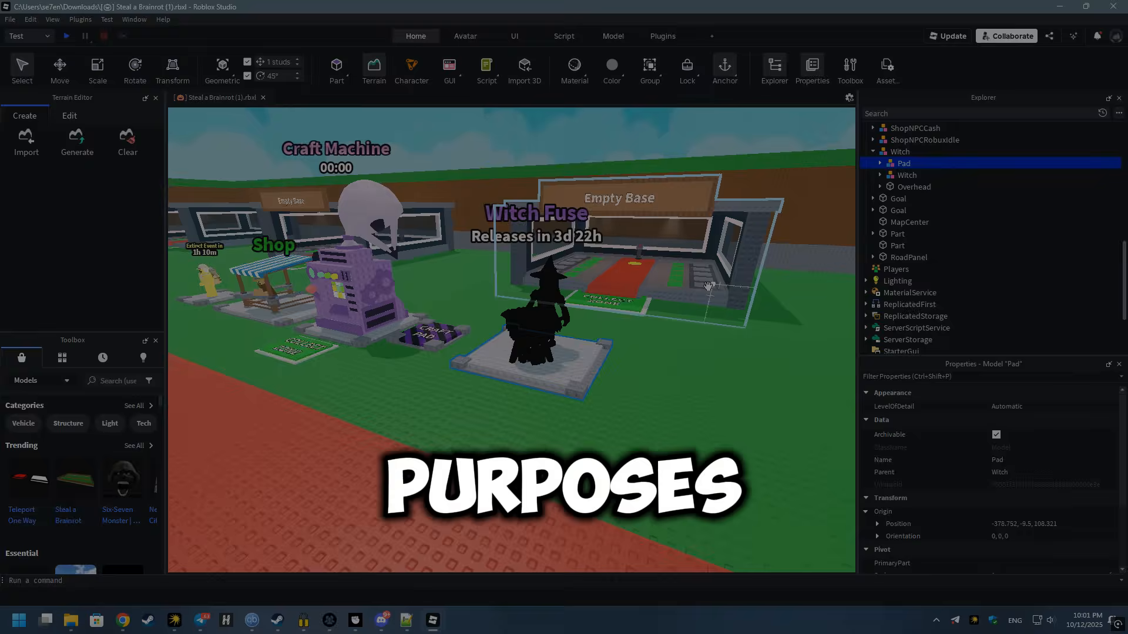